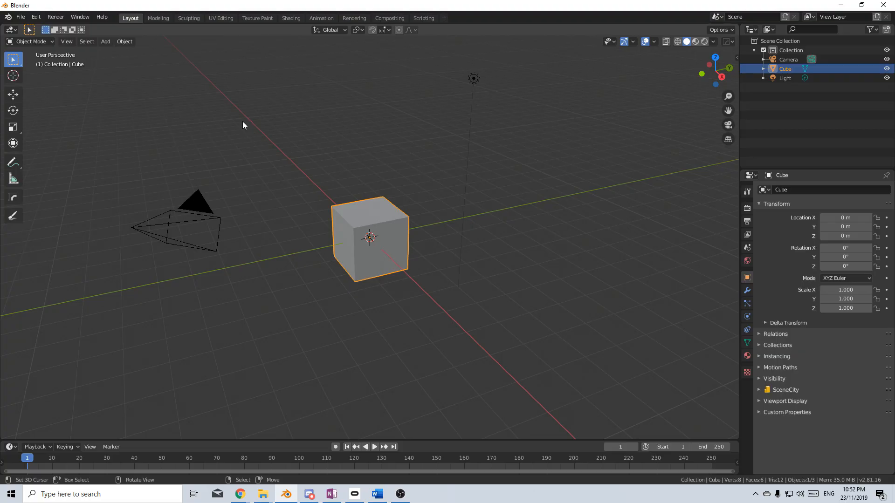
mouse_move(129, 224)
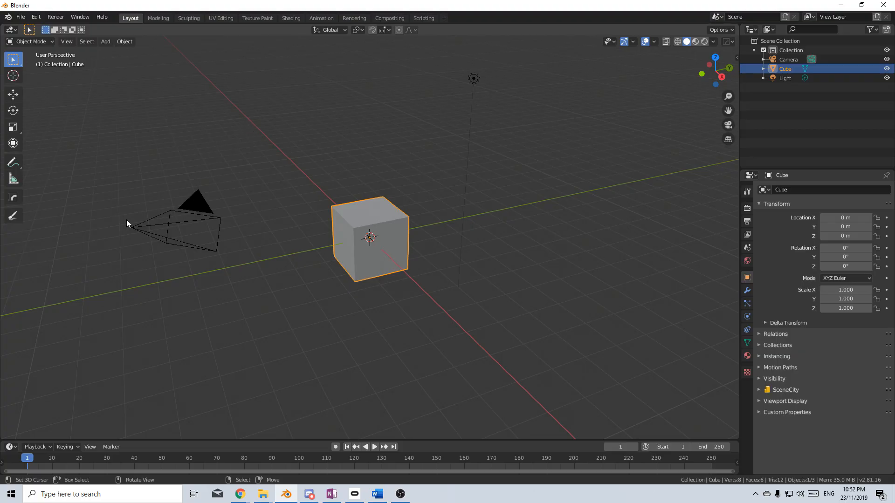
- Open Blender Preferences from the Edit menu to find Sapling Tree Gen
click(36, 17)
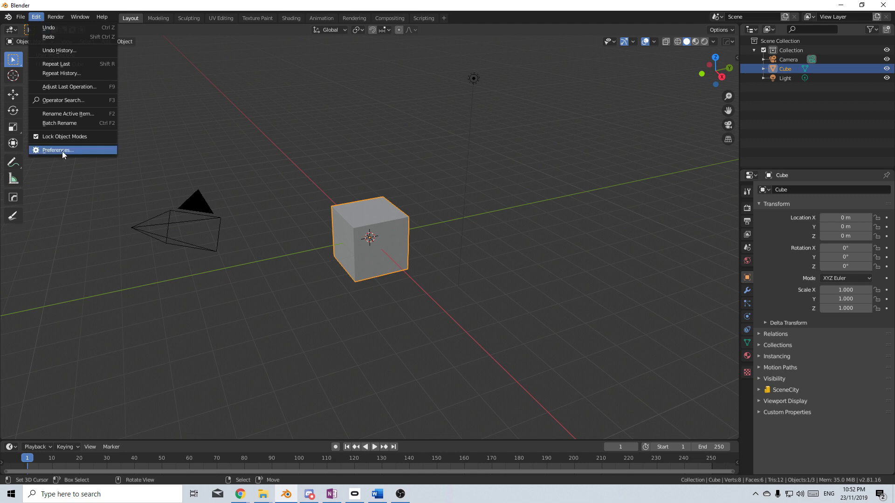
click(58, 149)
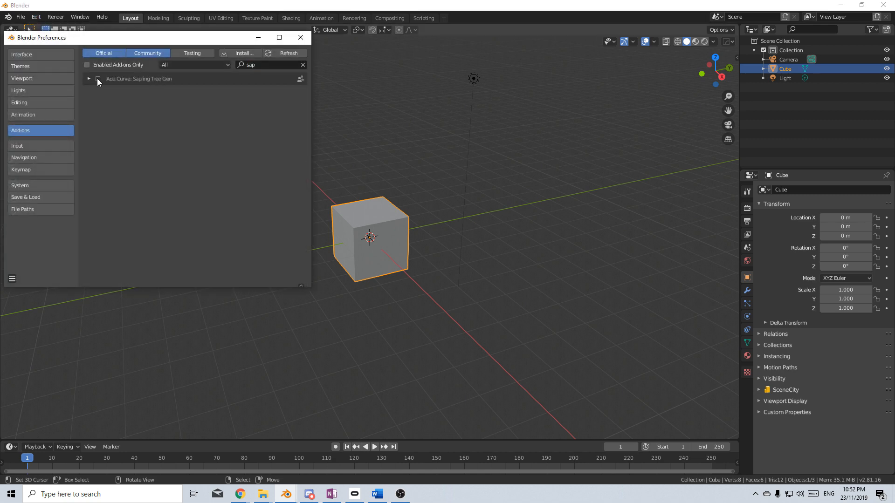
- Enable the Sapling Tree Gen add-on and add a Sapling tree to the scene
click(301, 37)
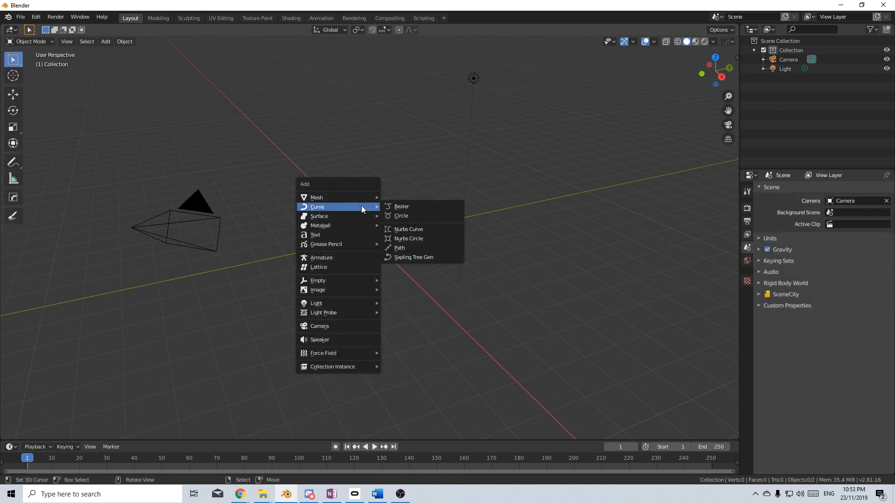
click(413, 257)
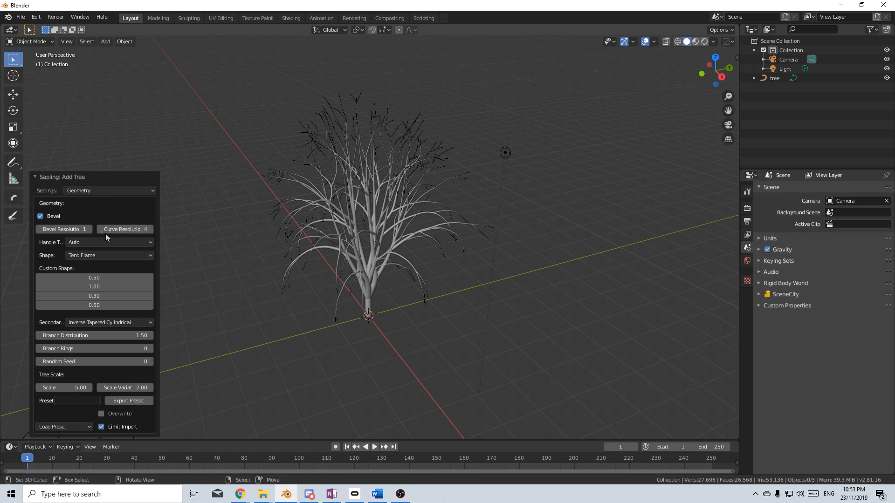
- Set Curve Resolution to 3 and switch the Settings dropdown to Leaves
click(125, 229)
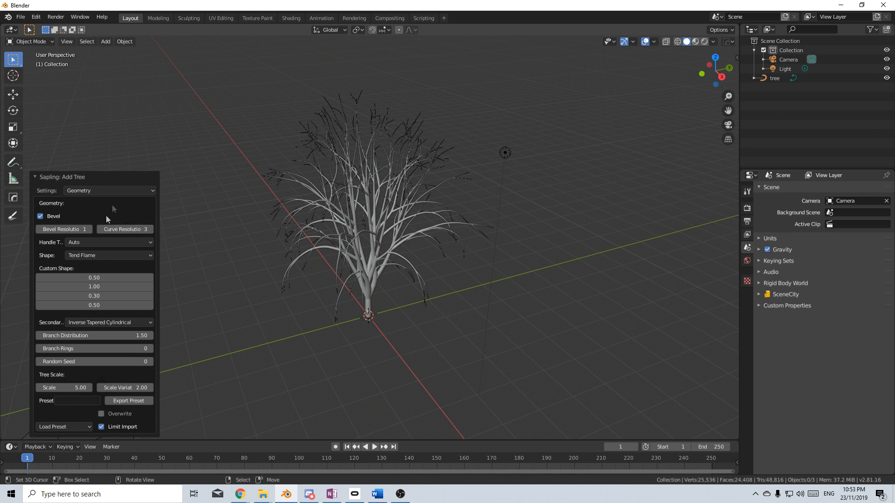
click(109, 191)
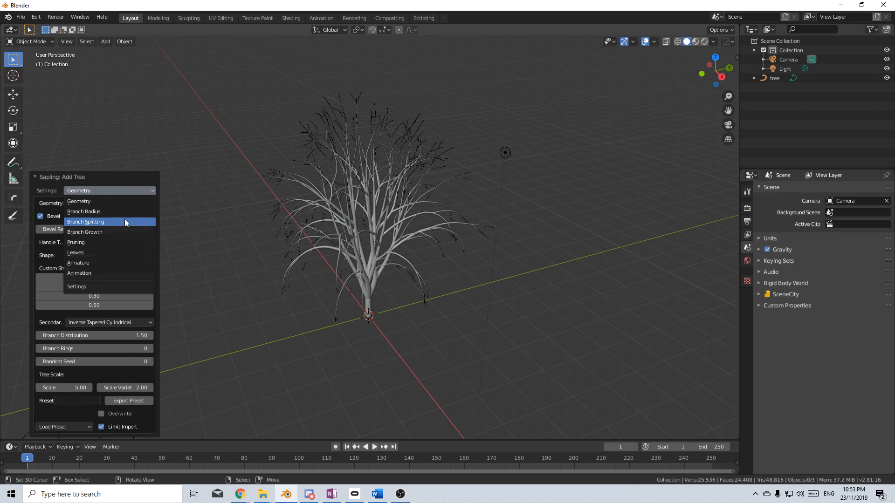
click(86, 222)
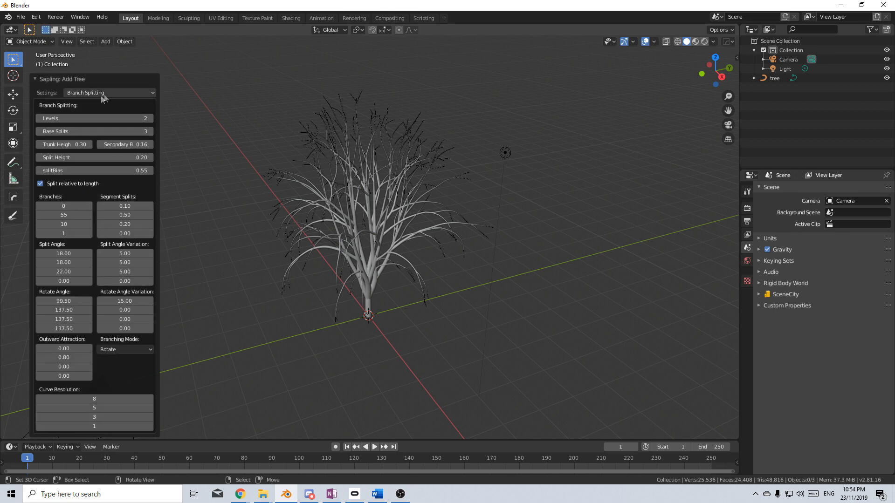
click(109, 92)
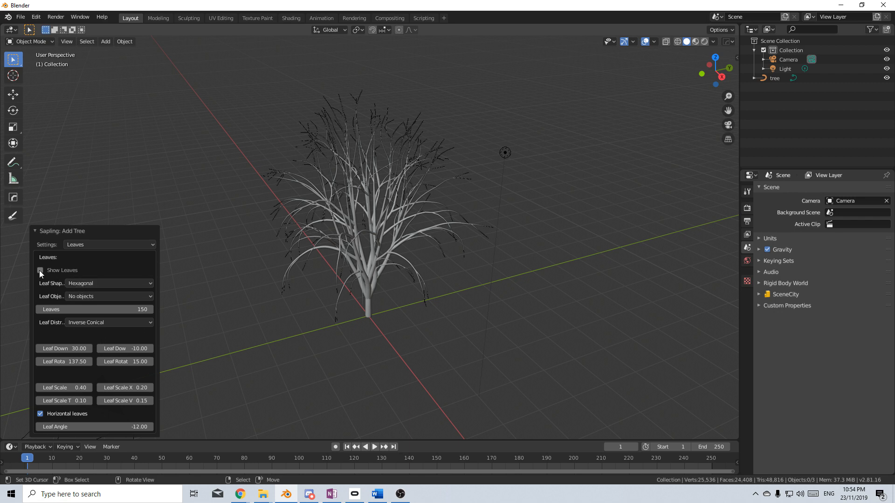
- Turn on Show Leaves with Rectangular leaf shape and Leaf Scale X 1.67
click(40, 270)
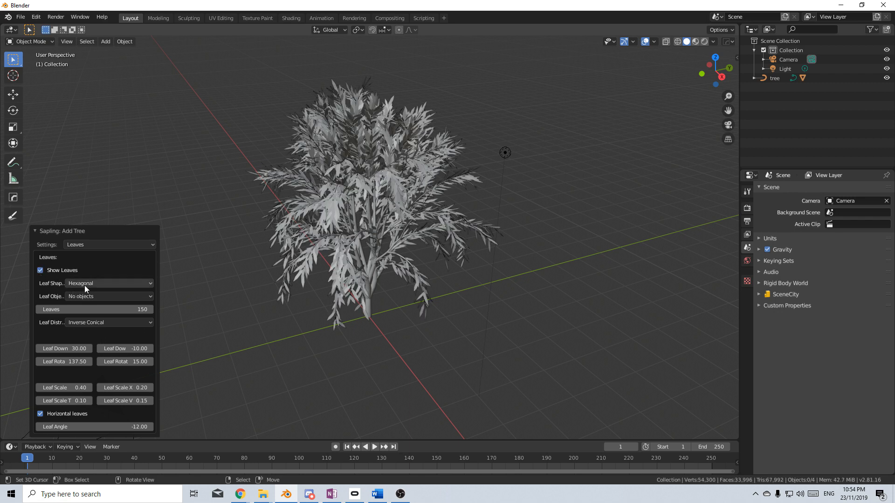
click(109, 284)
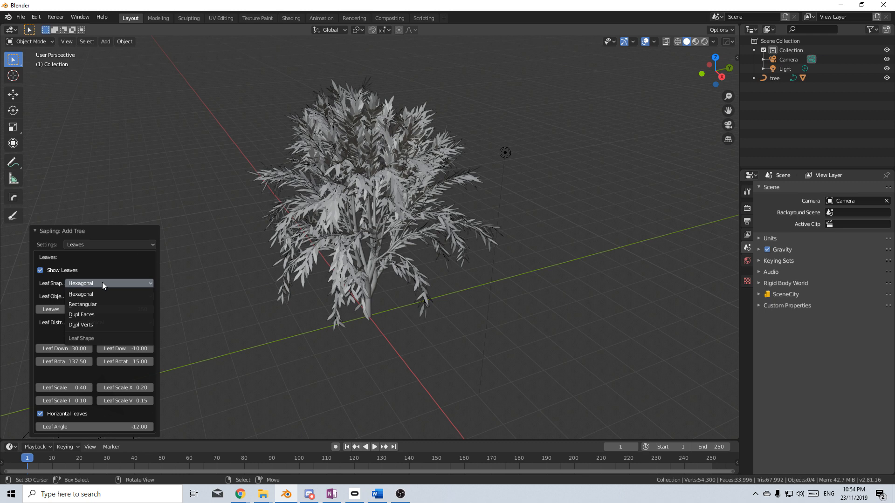
mouse_move(99, 304)
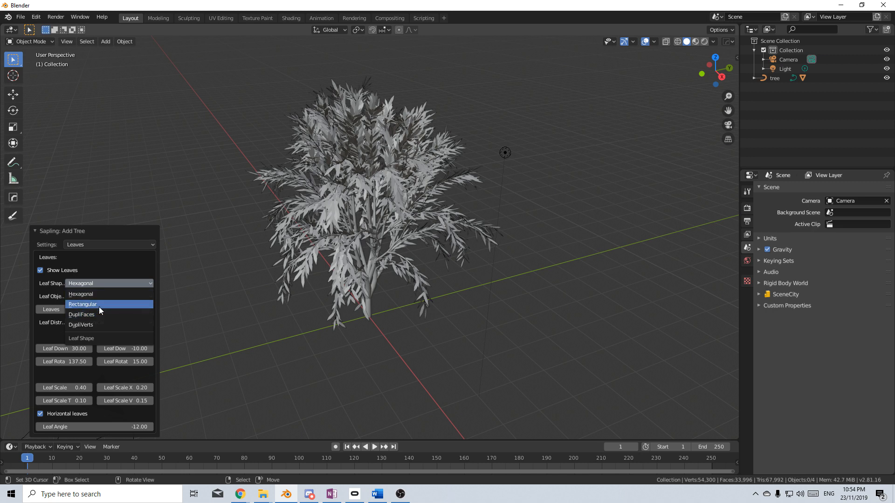
click(82, 305)
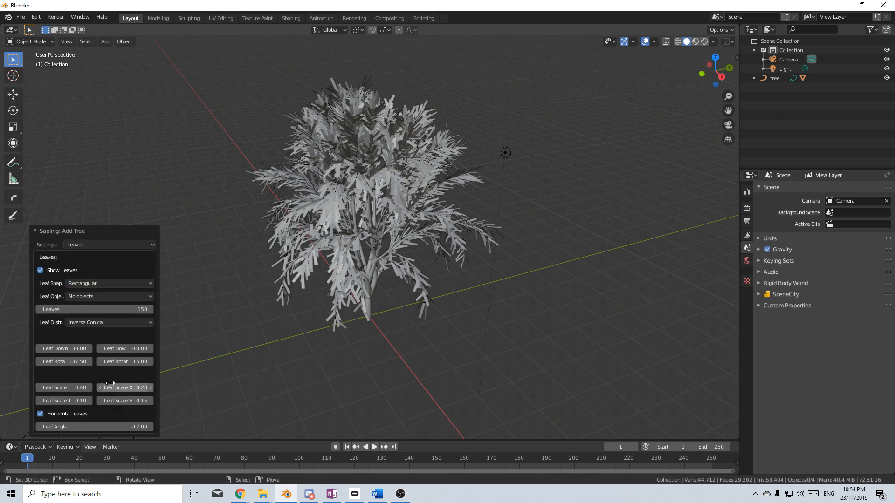
text(1.67)
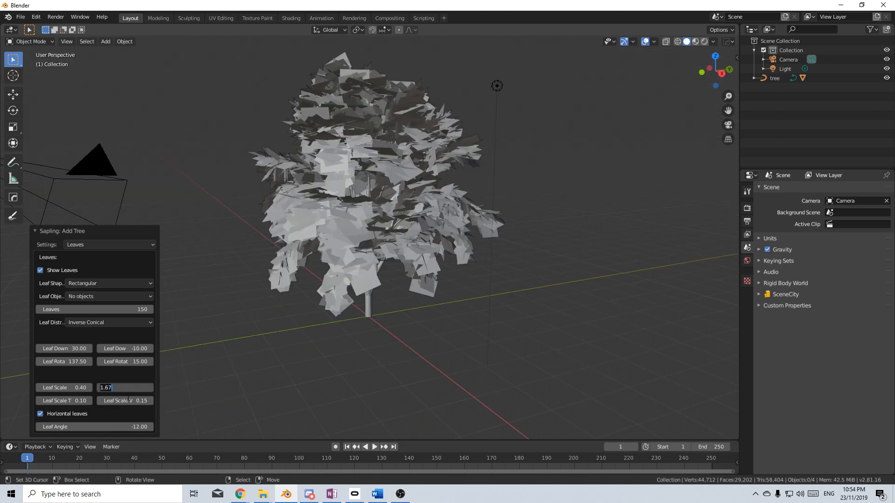
click(109, 245)
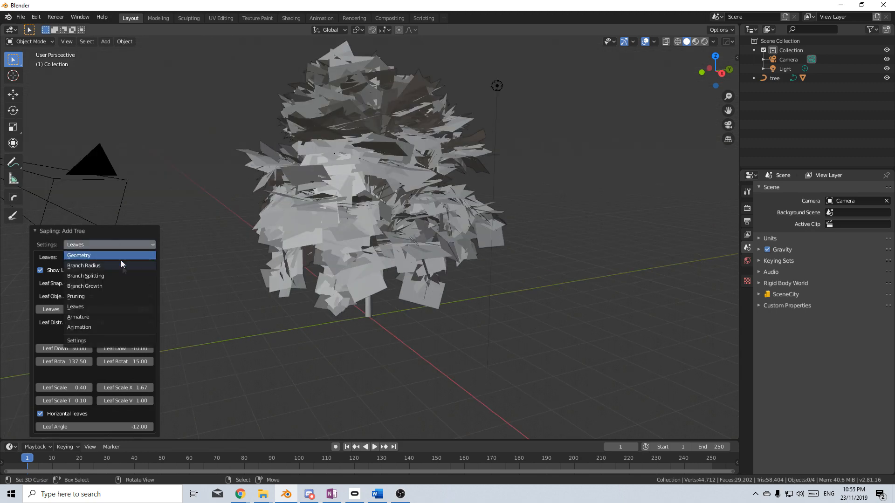
- Under Branch Splitting, set second and third-level branch counts to 30 and 5
click(86, 276)
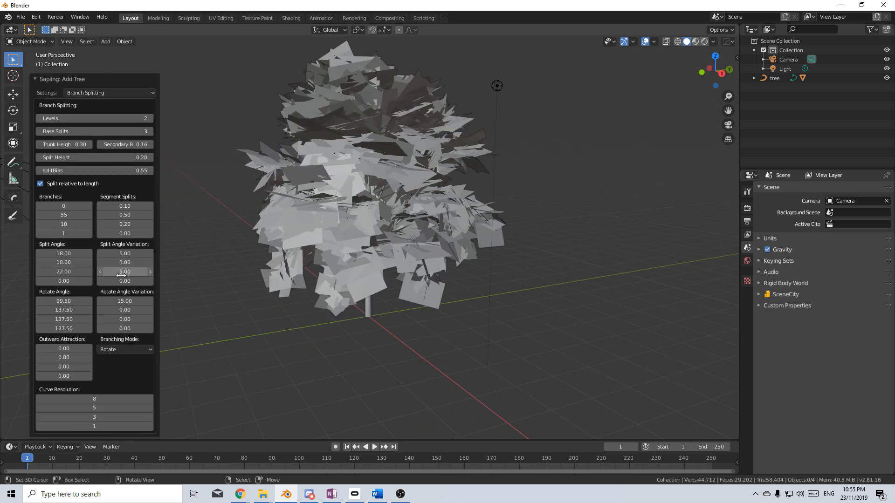
mouse_move(125, 271)
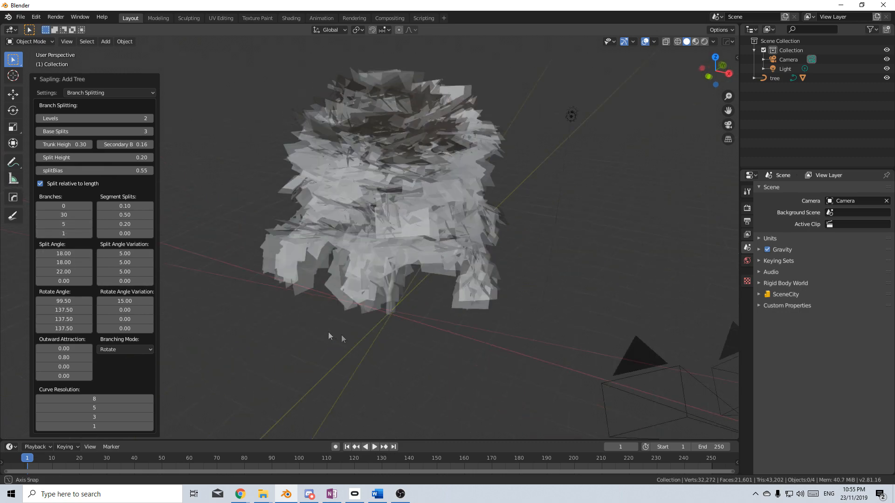
drag(343, 336, 400, 306)
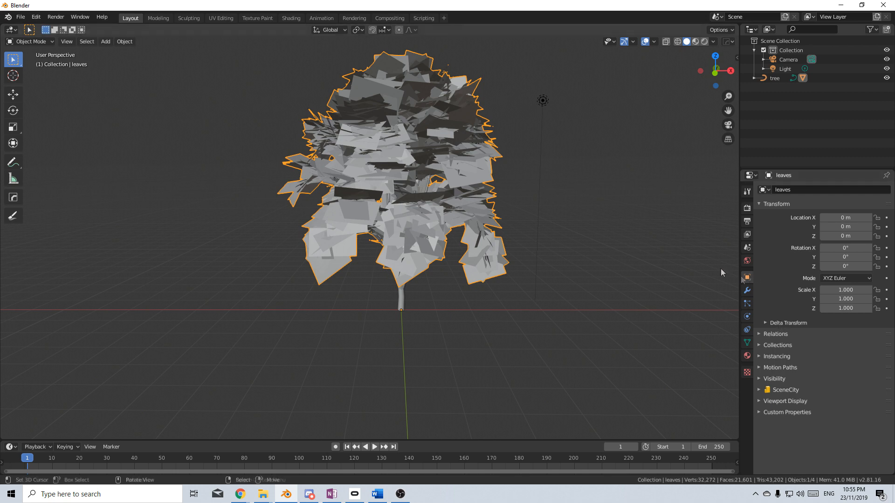
- Load the masked TexturesCom branch PNG into the leaves' Image Texture node
click(290, 18)
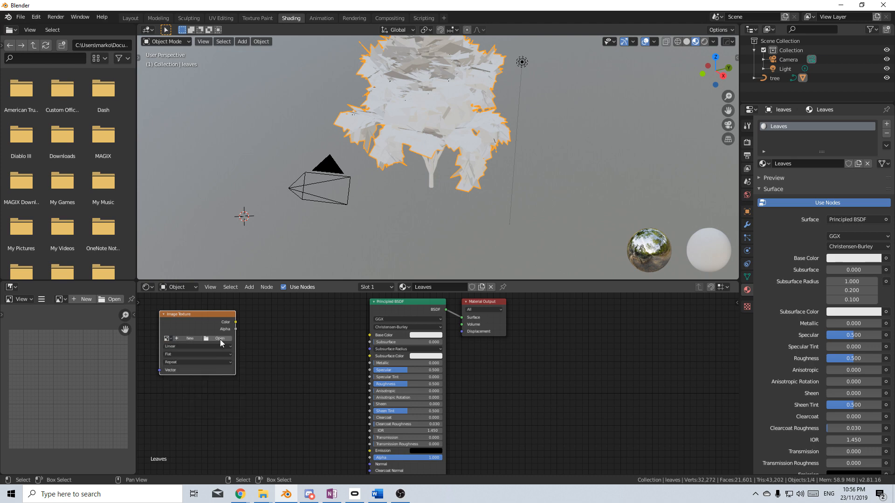
click(219, 338)
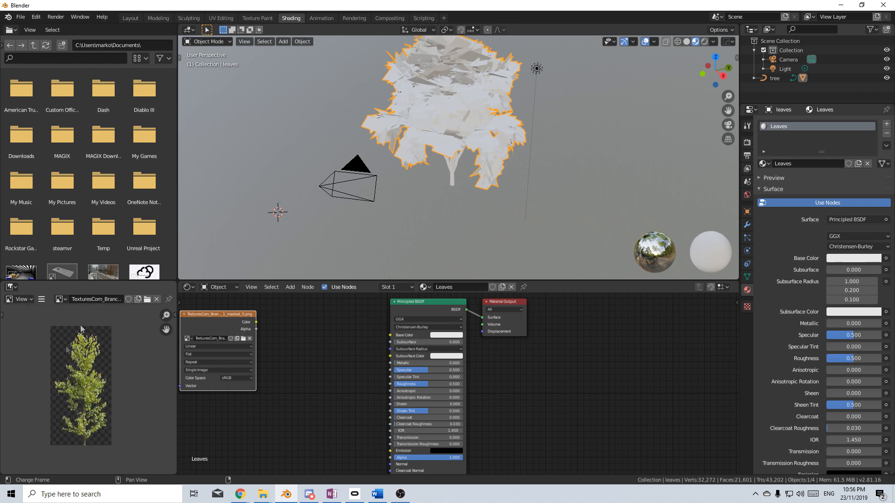
mouse_move(110, 371)
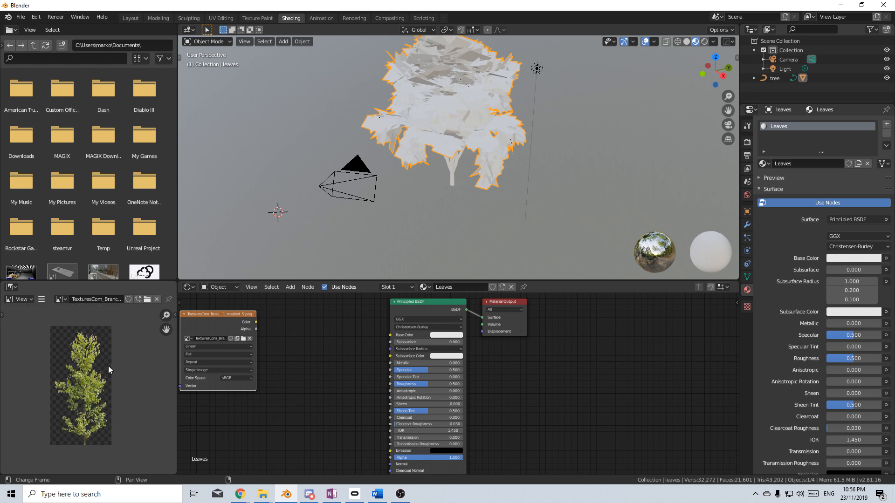
drag(257, 322, 393, 336)
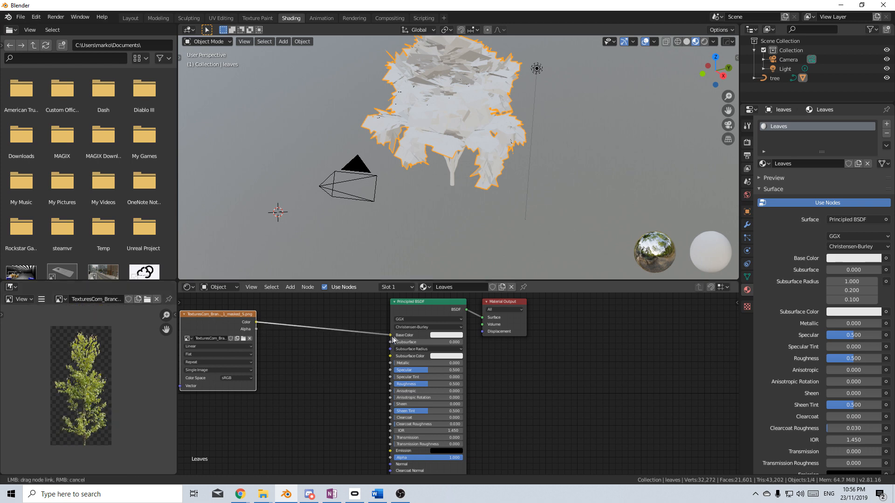
- Connect the Image Texture Color output to the Principled BSDF Base Color
drag(256, 321, 391, 335)
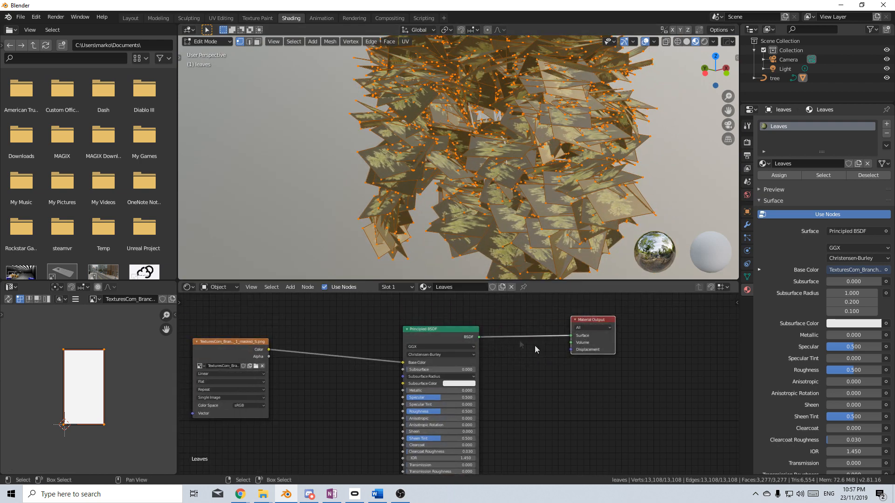
- Add Mix Shader and Transparent BSDF nodes, wiring image Alpha to the Mix Fac
text(mix)
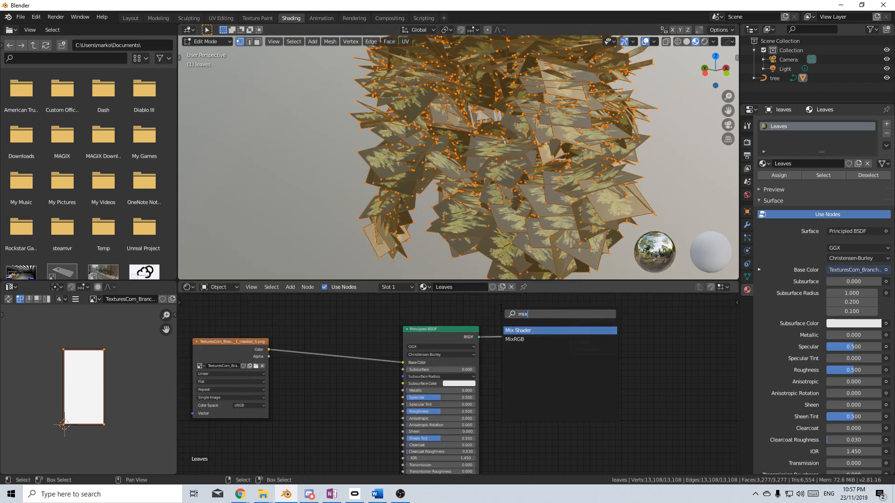
click(518, 330)
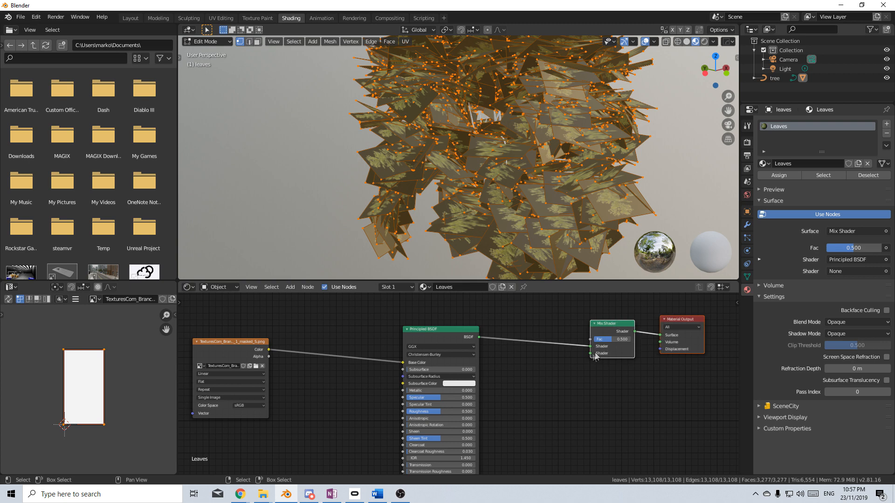
text(tr)
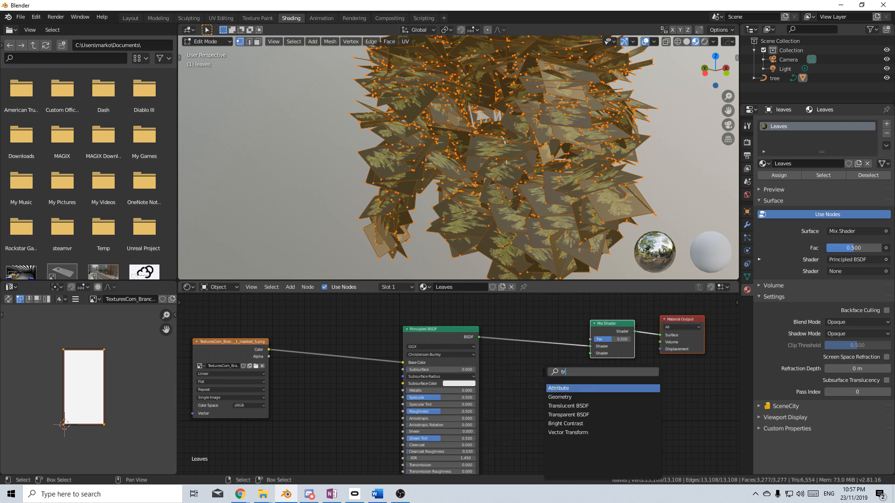
click(569, 414)
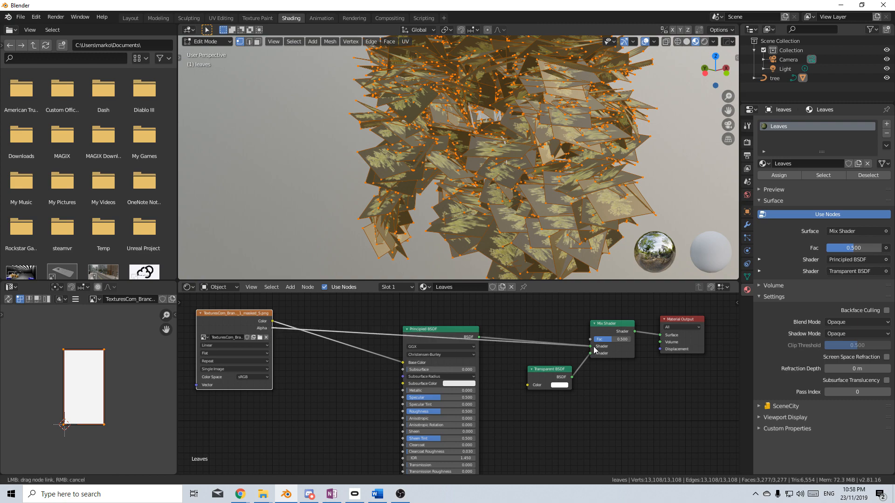
drag(274, 321, 590, 340)
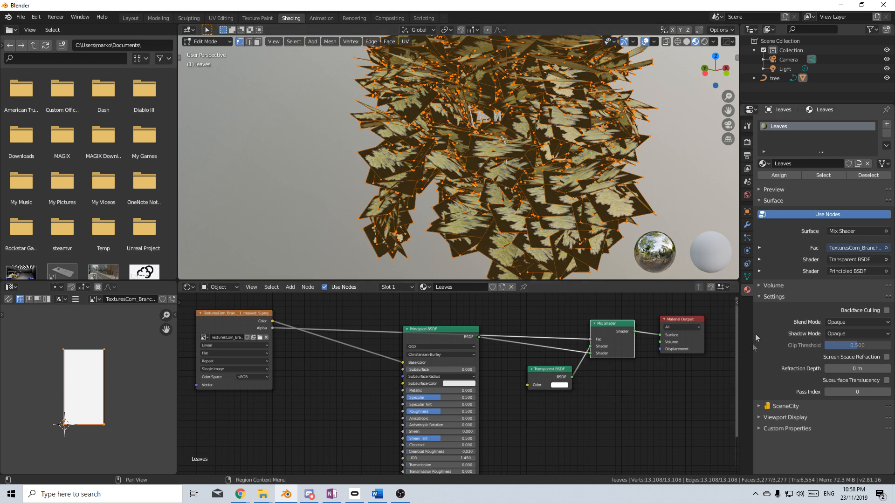
mouse_move(748, 289)
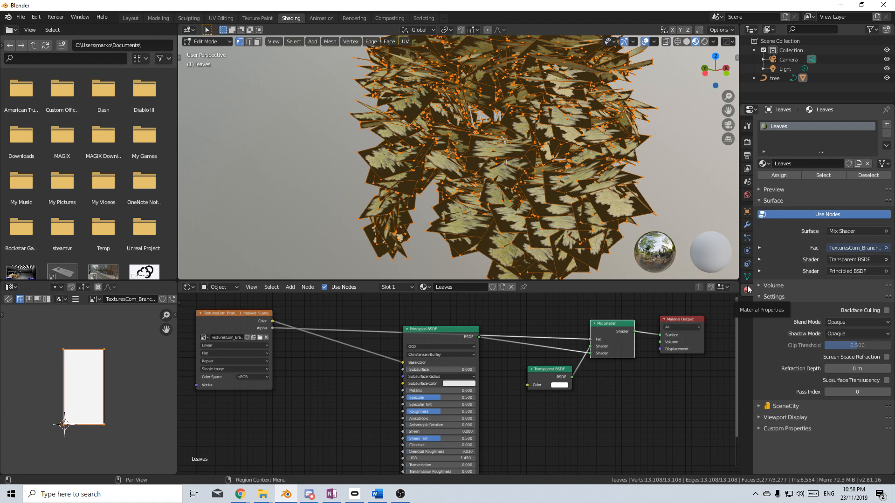
- Set the leaf material's Blend Mode to Alpha Blend in Material Settings
click(857, 323)
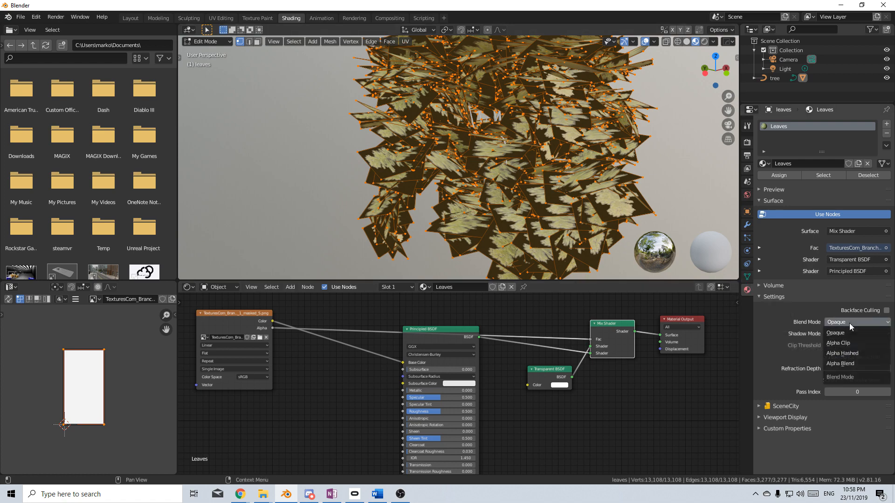
mouse_move(859, 363)
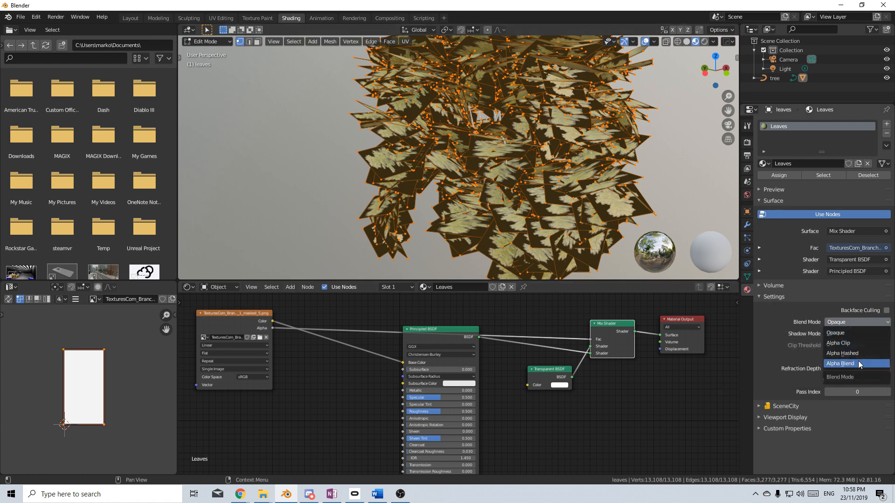
click(840, 364)
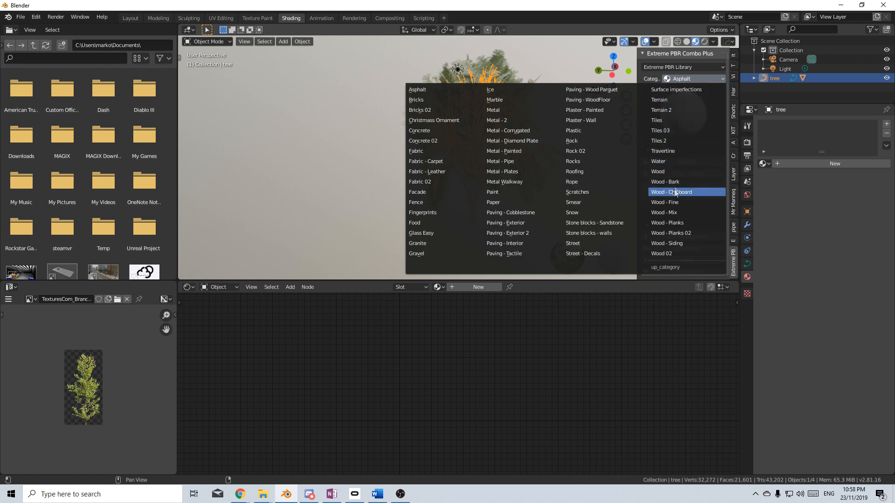
- Choose the Wood - Bark category and add Mossy_bark_02 to the trunk
click(666, 182)
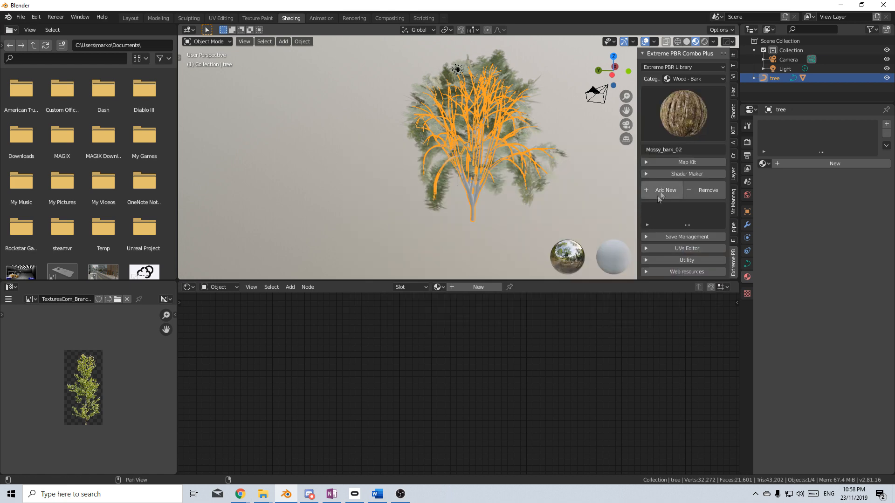
click(686, 162)
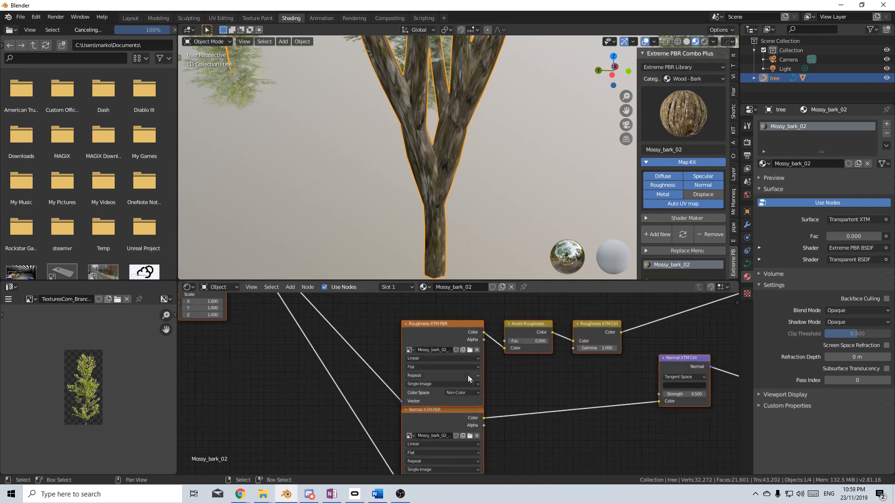
- Set the Roughness XTM PBR image node's projection from Flat to Box
click(441, 358)
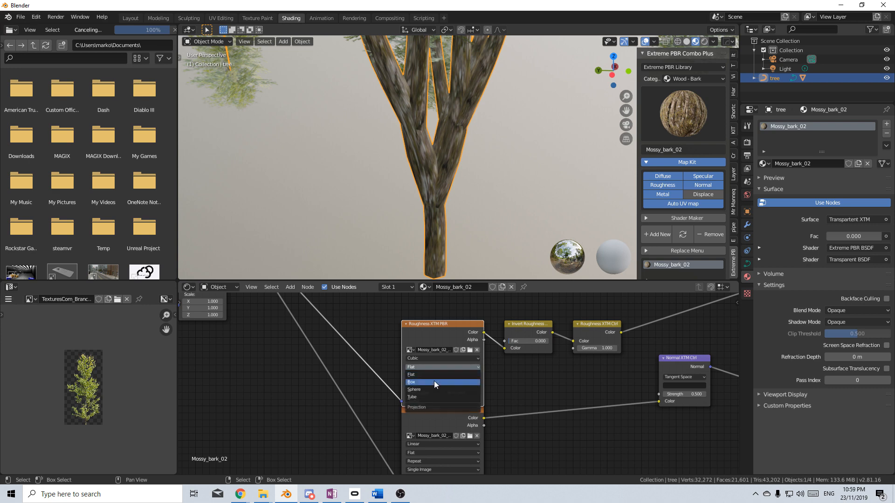
click(434, 381)
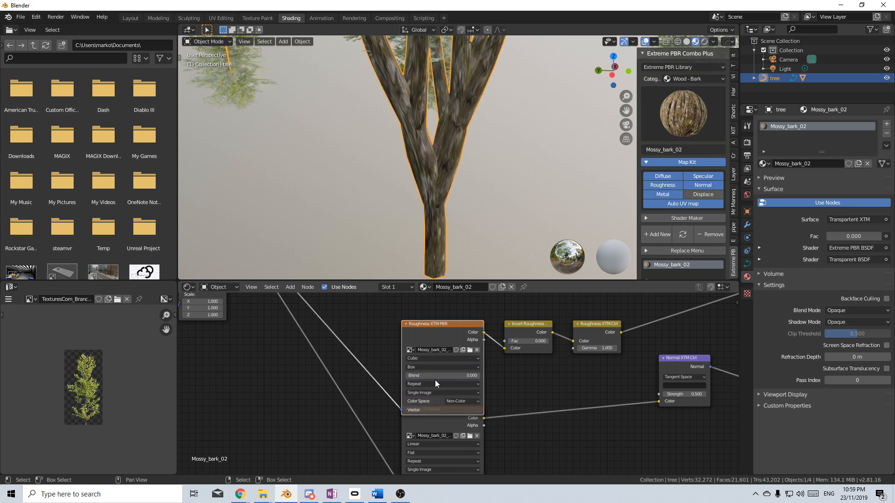